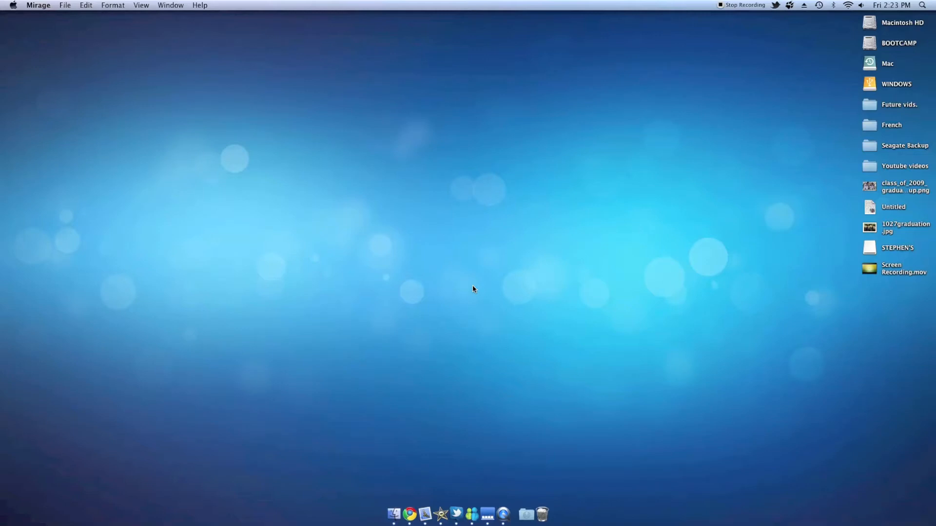
# Step: Bring up Chrome and scroll the Mirage 2 MacThemes post to its download links
pyautogui.click(410, 514)
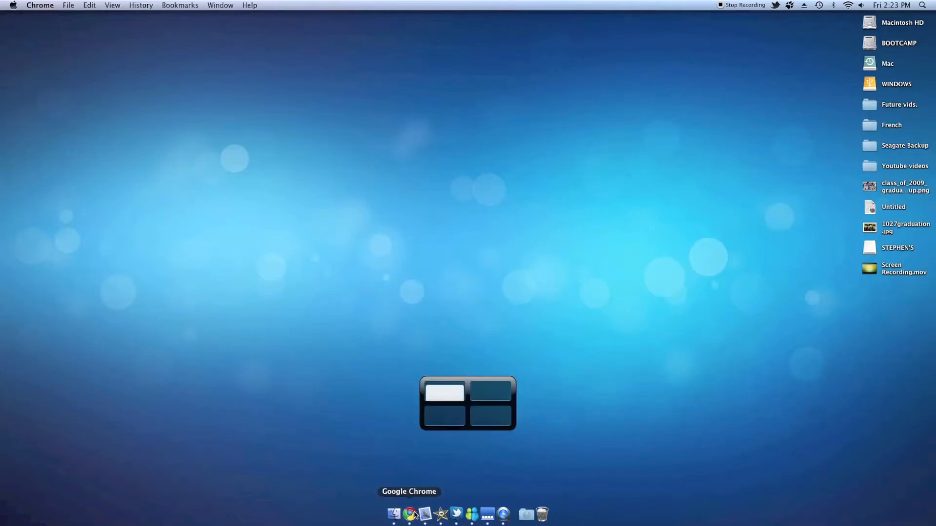
pyautogui.click(410, 514)
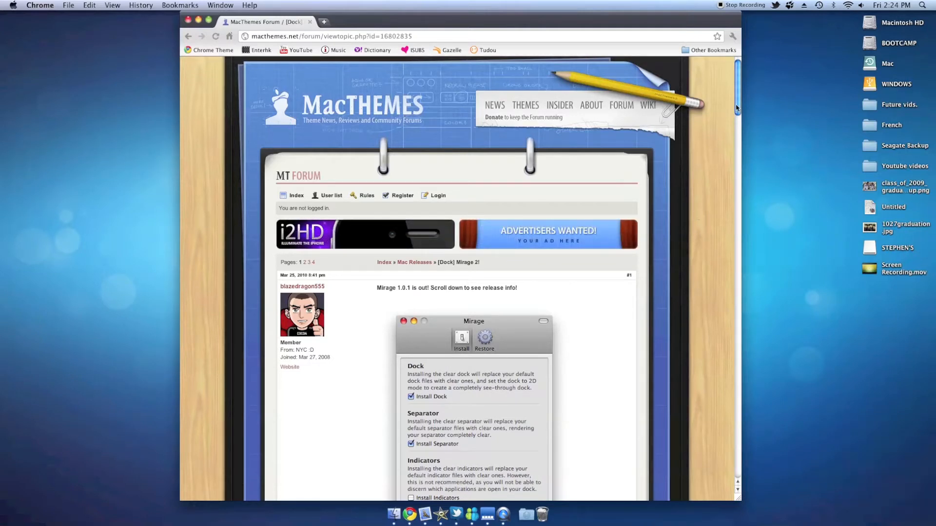
pyautogui.scroll(-3)
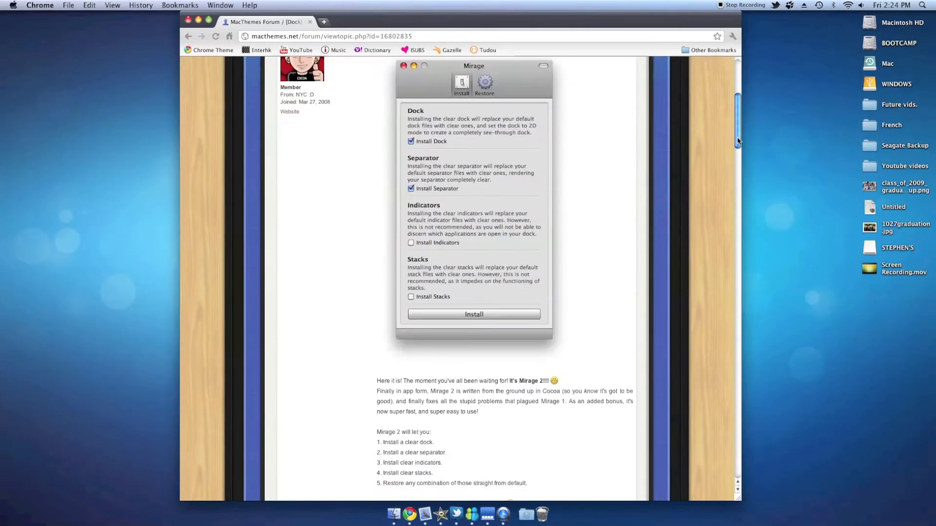
pyautogui.scroll(-3)
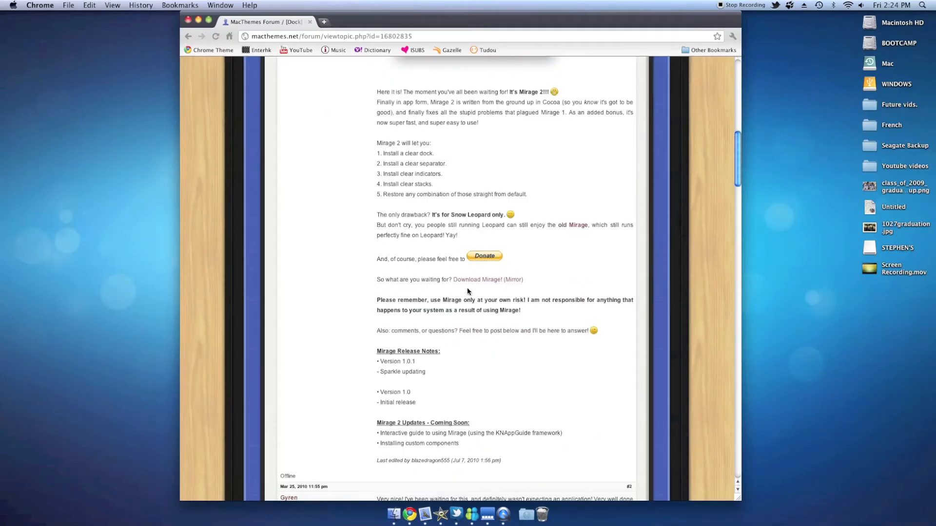
pyautogui.moveTo(478, 279)
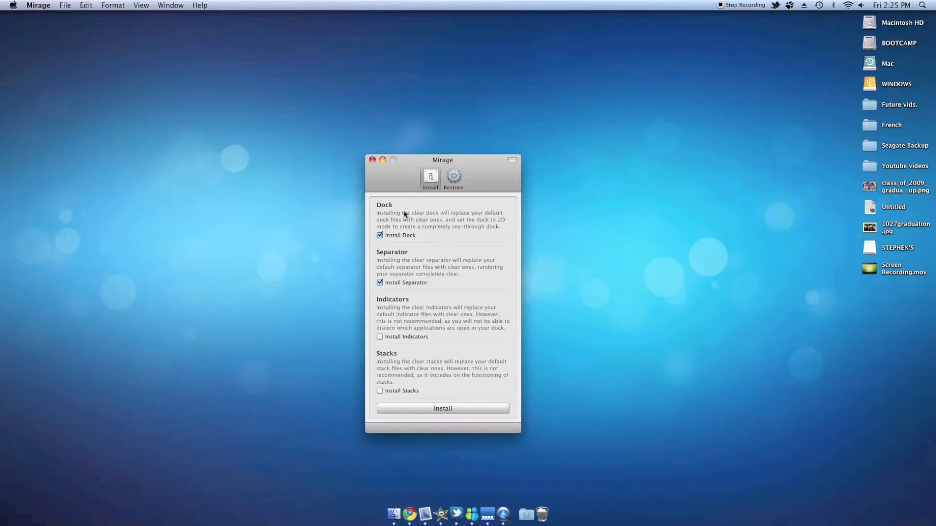
pyautogui.moveTo(428, 248)
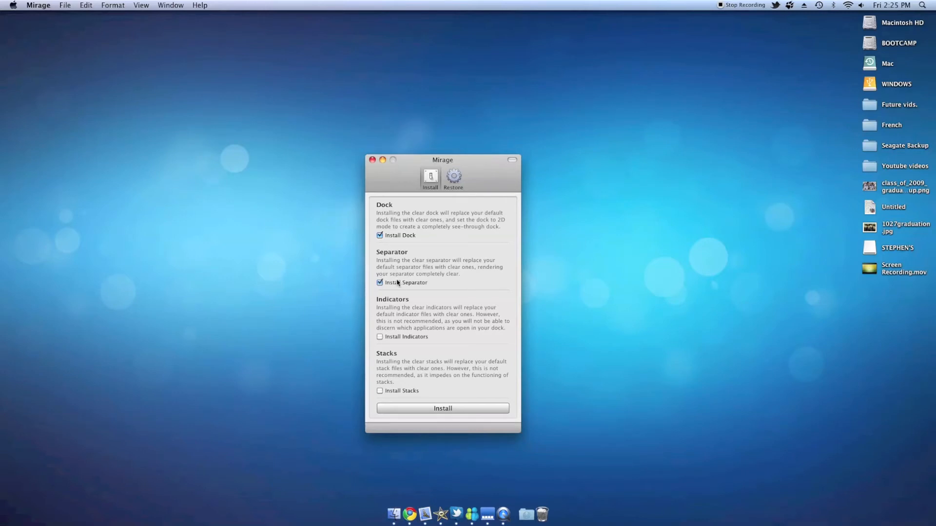
pyautogui.moveTo(412, 415)
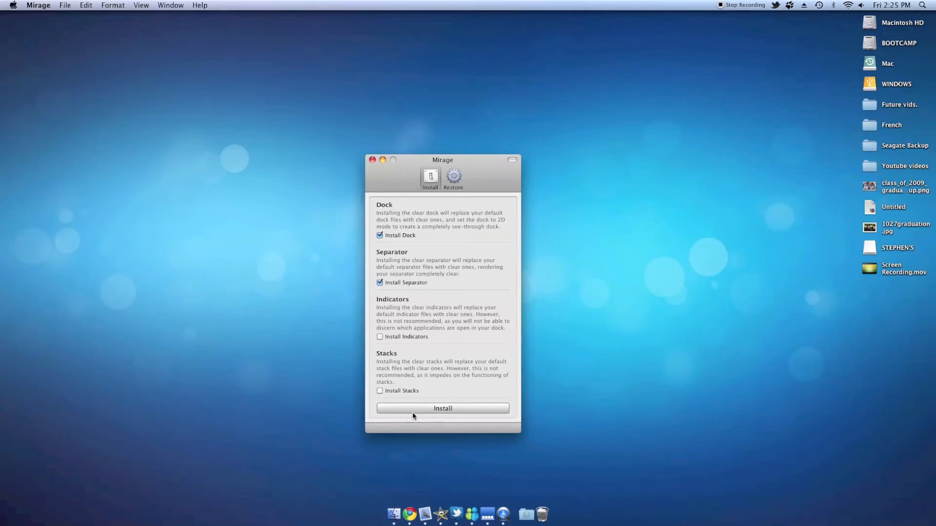
# Step: Start installing the clear Dock and Separator, leaving Indicators and Stacks unticked
pyautogui.click(442, 408)
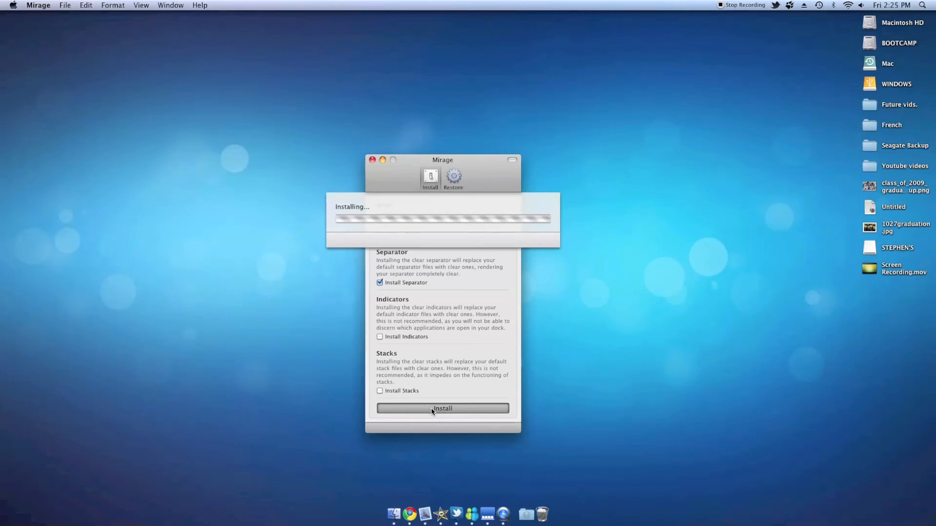
# Step: Run the install and approve it with the administrator password
pyautogui.click(442, 409)
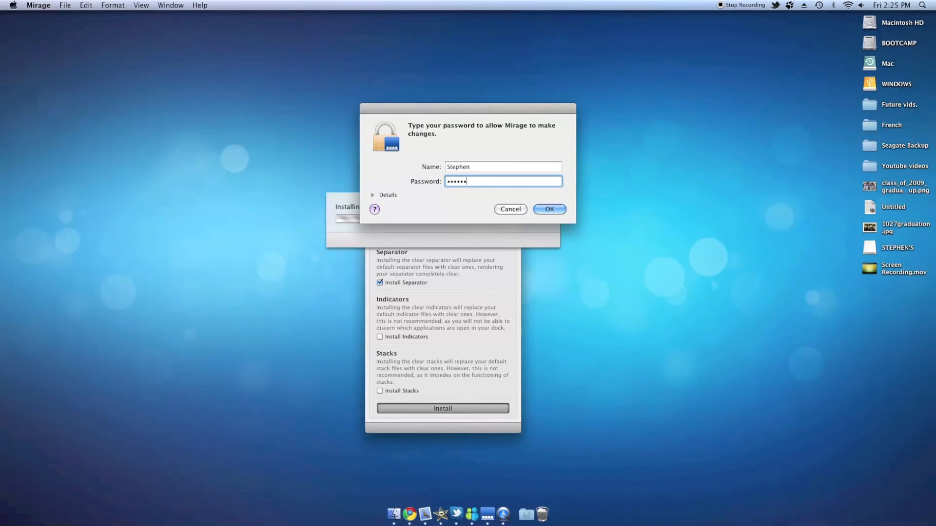
pyautogui.click(548, 209)
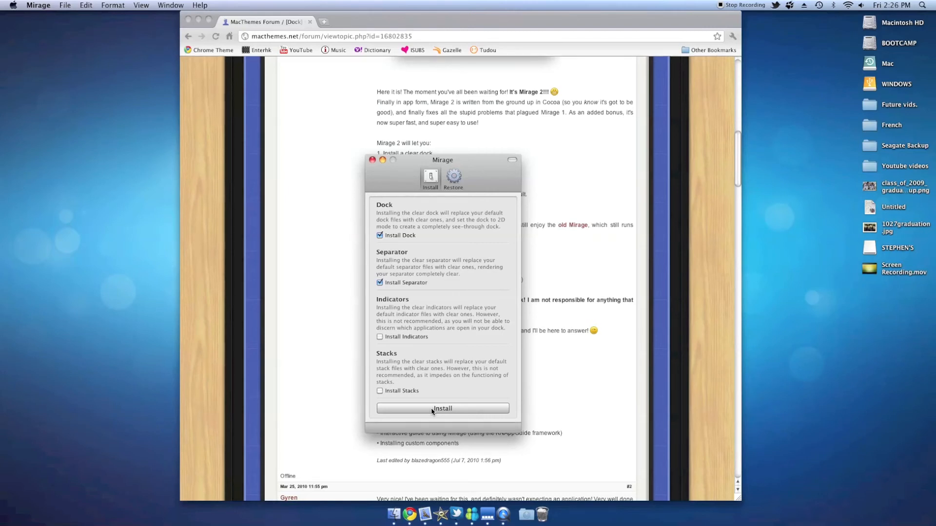
# Step: Restore the original dock, separator, indicators and stacks from the Restore tab
pyautogui.click(452, 178)
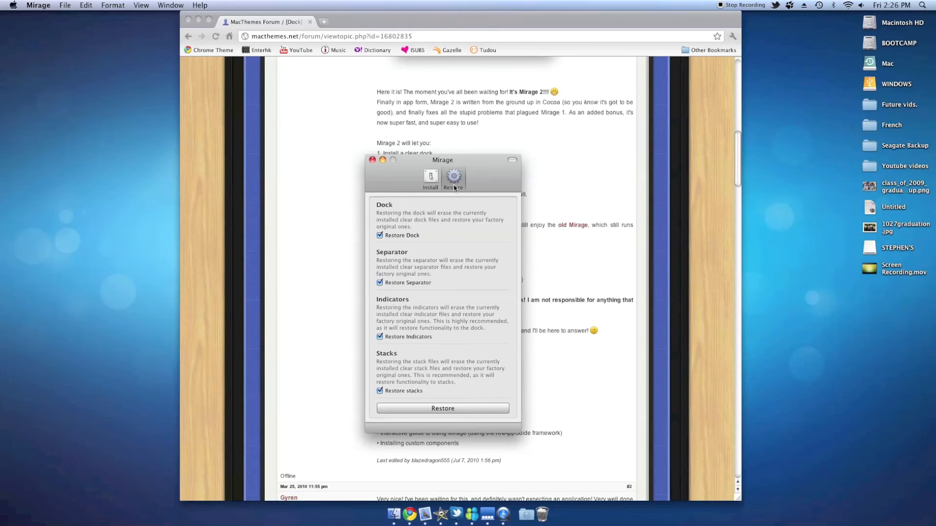
pyautogui.moveTo(412, 311)
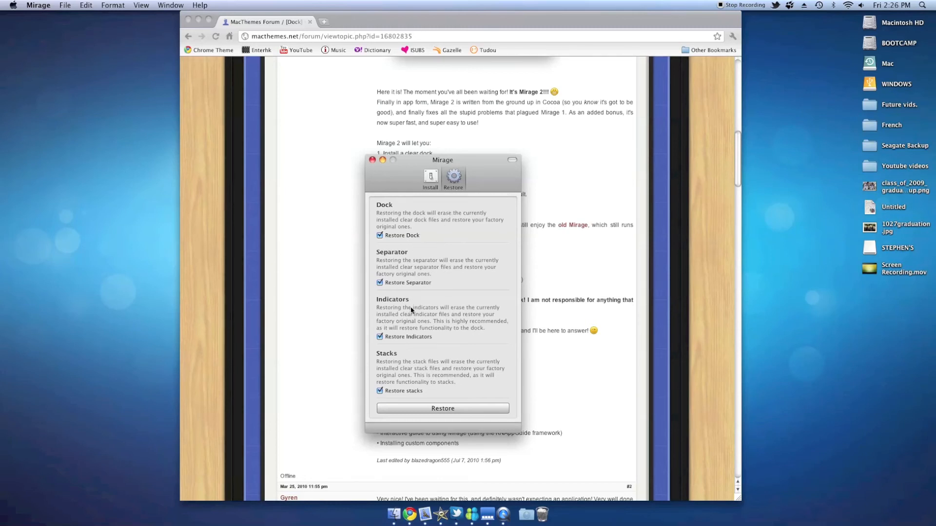
pyautogui.click(442, 408)
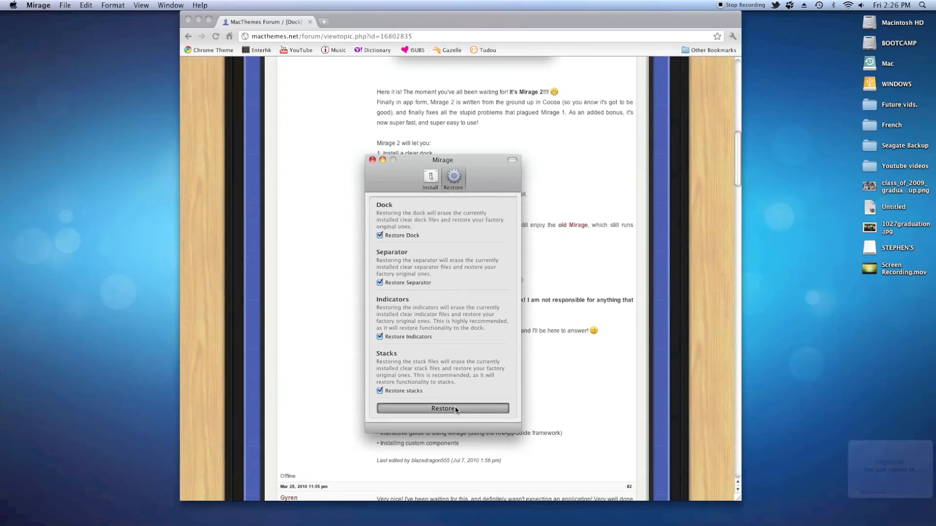